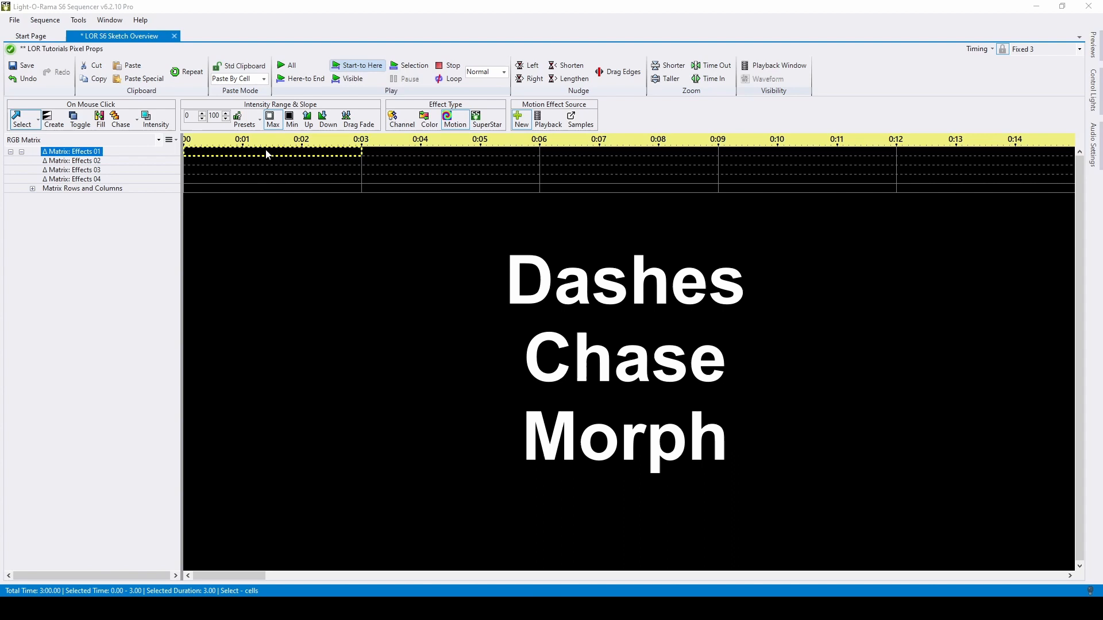
# Insert a motion effect into the selected matrix cells and choose the Sketch effect
pyautogui.rightClick(267, 155)
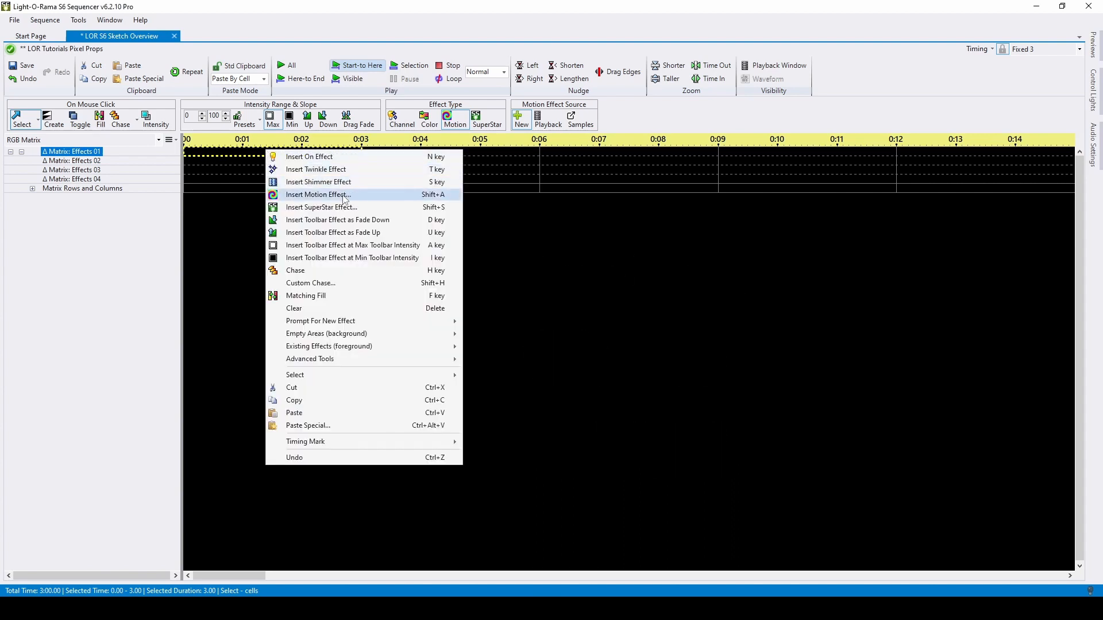
pyautogui.click(317, 194)
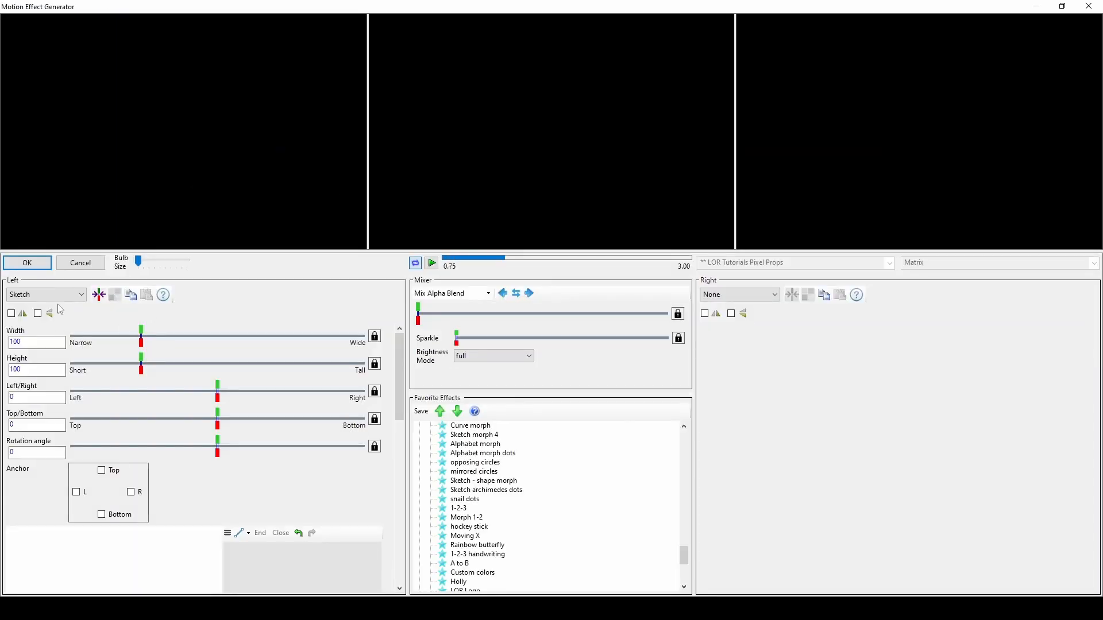
pyautogui.click(430, 262)
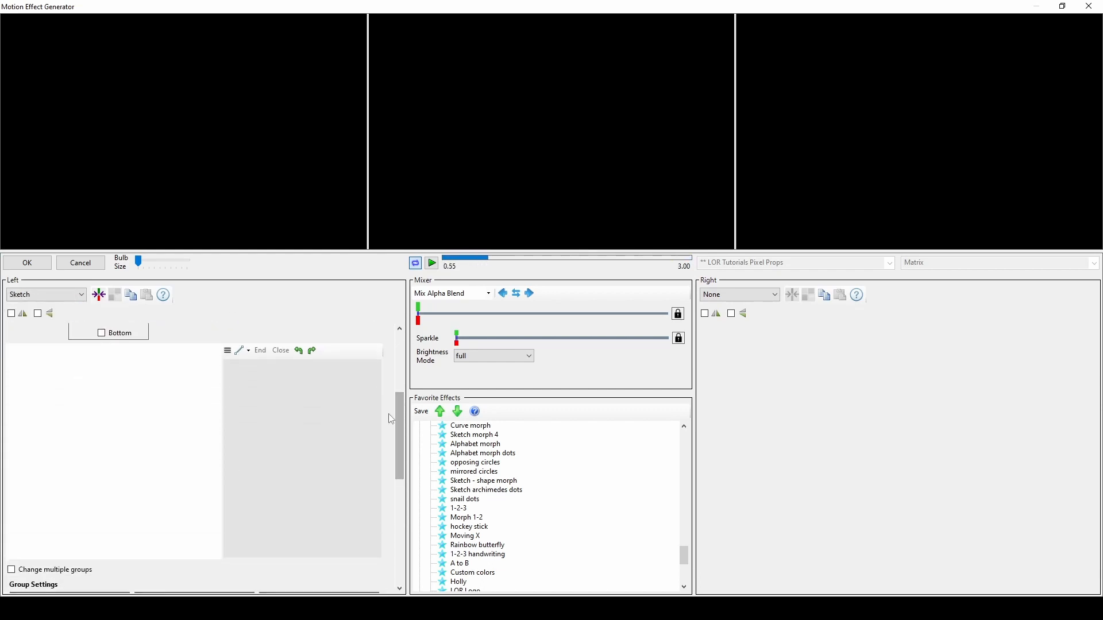
# Sketch a smooth looping curved path on the canvas and end the drawing
pyautogui.click(243, 350)
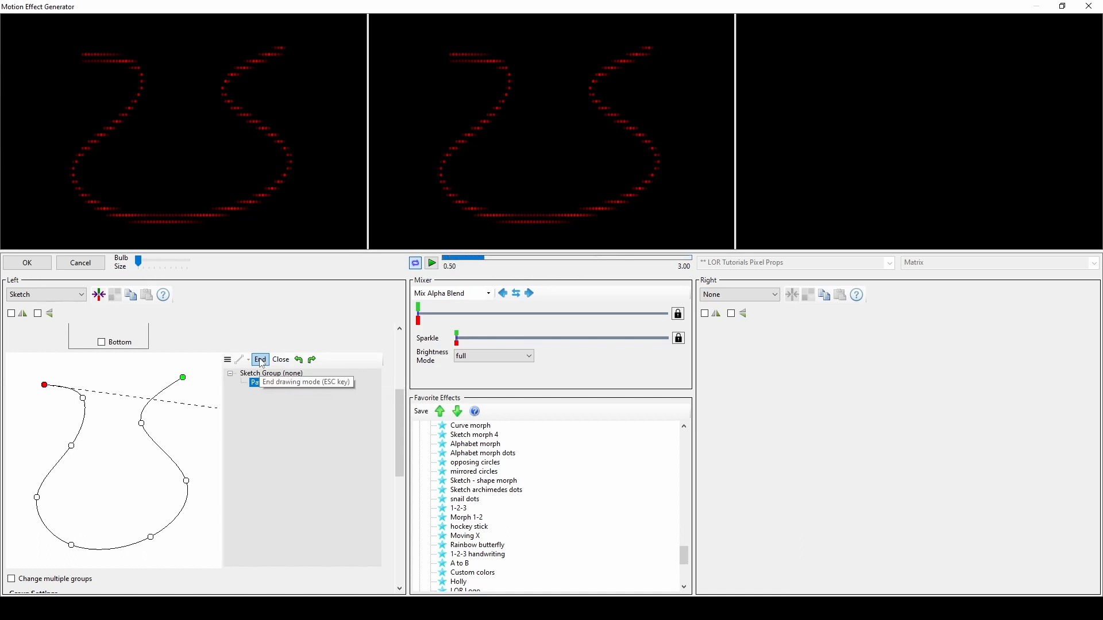
pyautogui.click(259, 359)
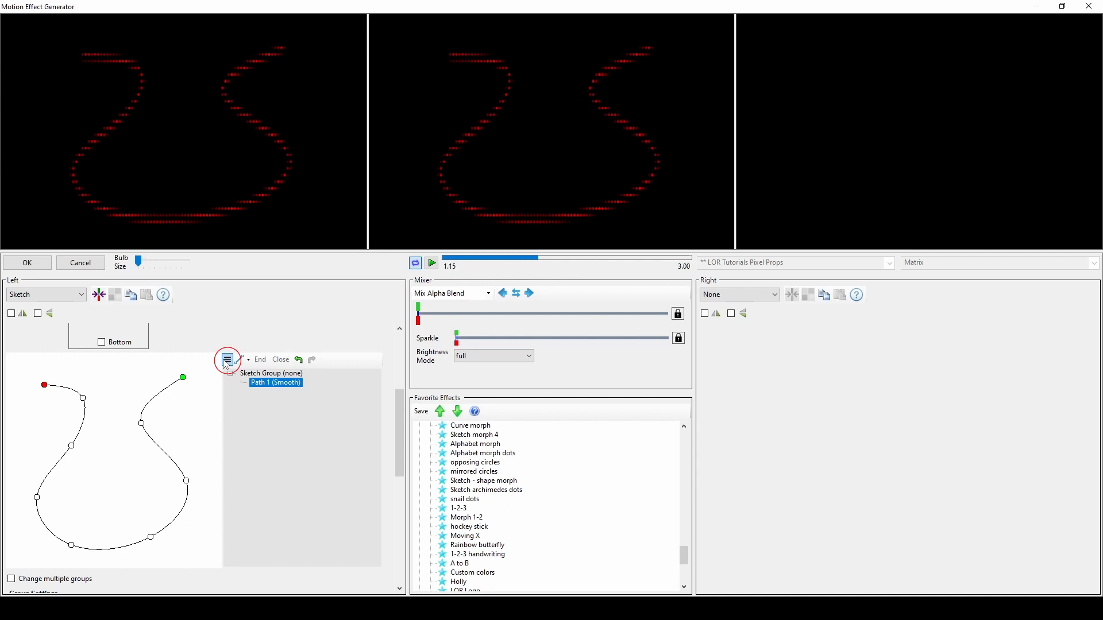
# Reduce the sketch Width to 96 and replay the preview to check the narrower shape
pyautogui.click(226, 359)
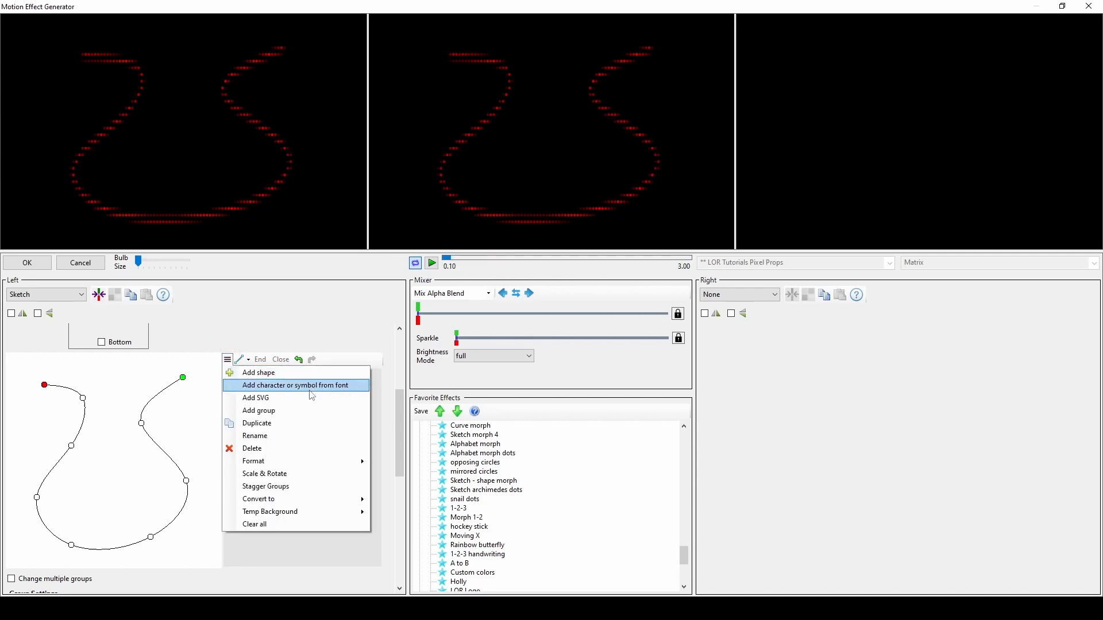
pyautogui.moveTo(295, 397)
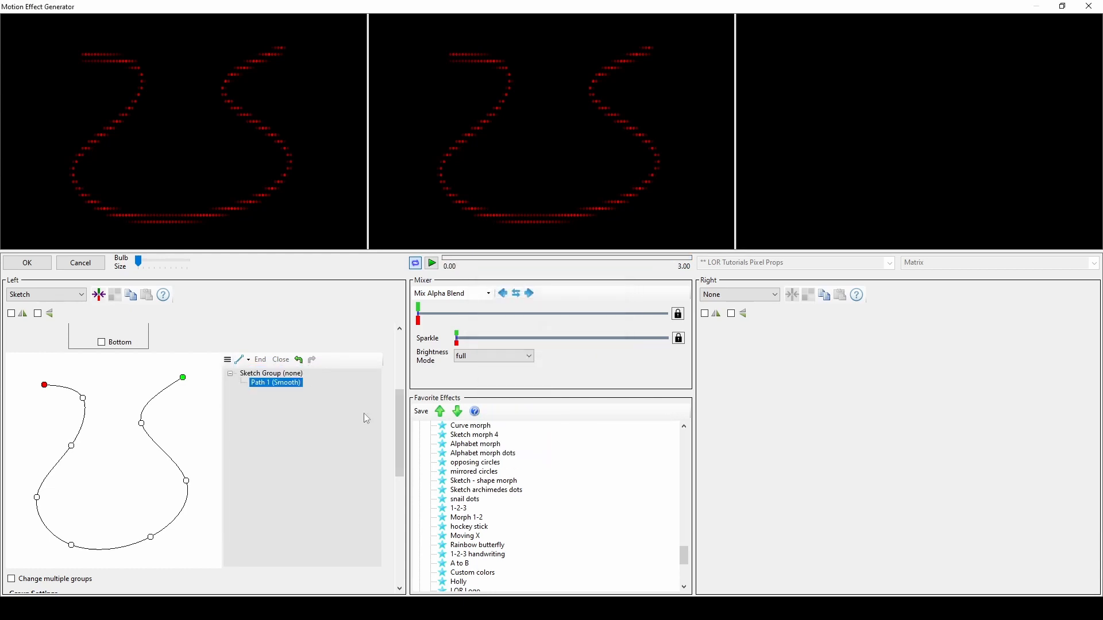
pyautogui.click(226, 359)
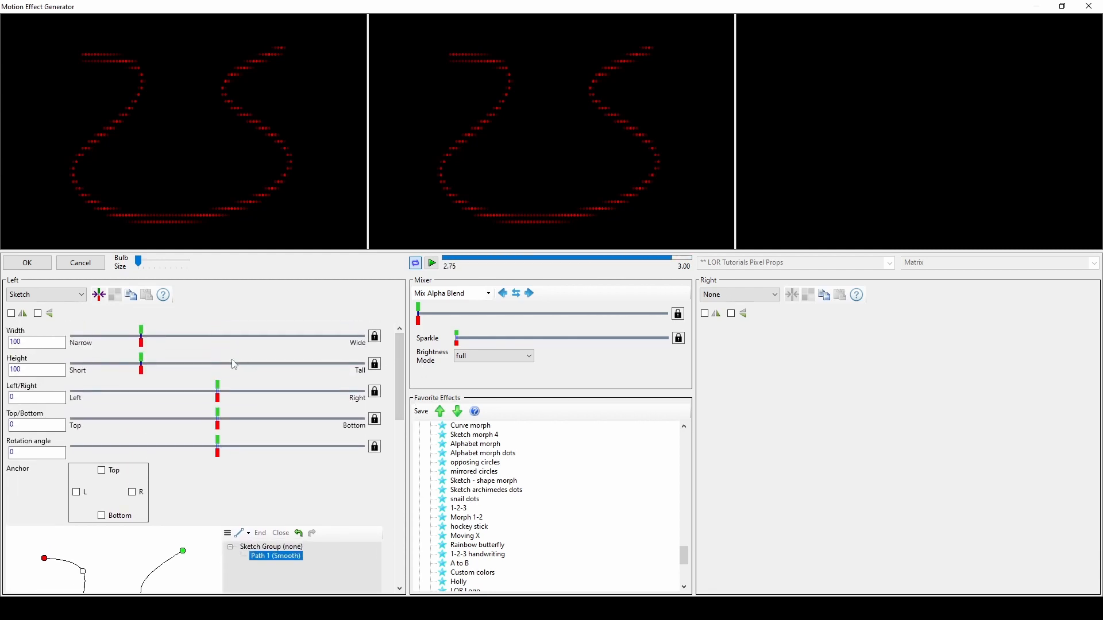
pyautogui.moveTo(140, 331); pyautogui.dragTo(139, 331)
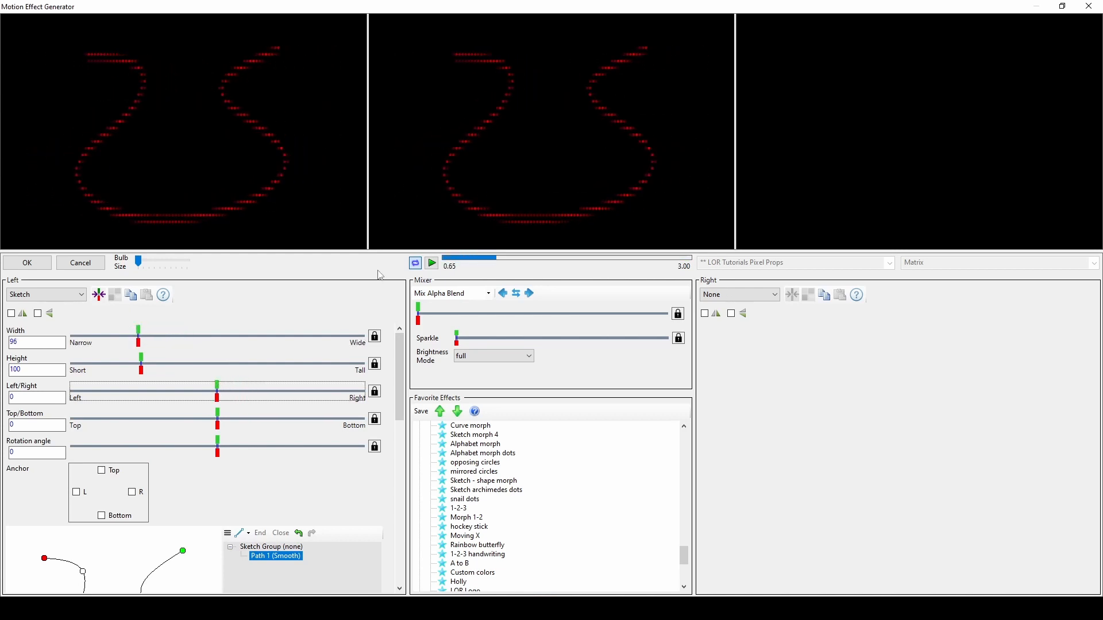
pyautogui.click(430, 262)
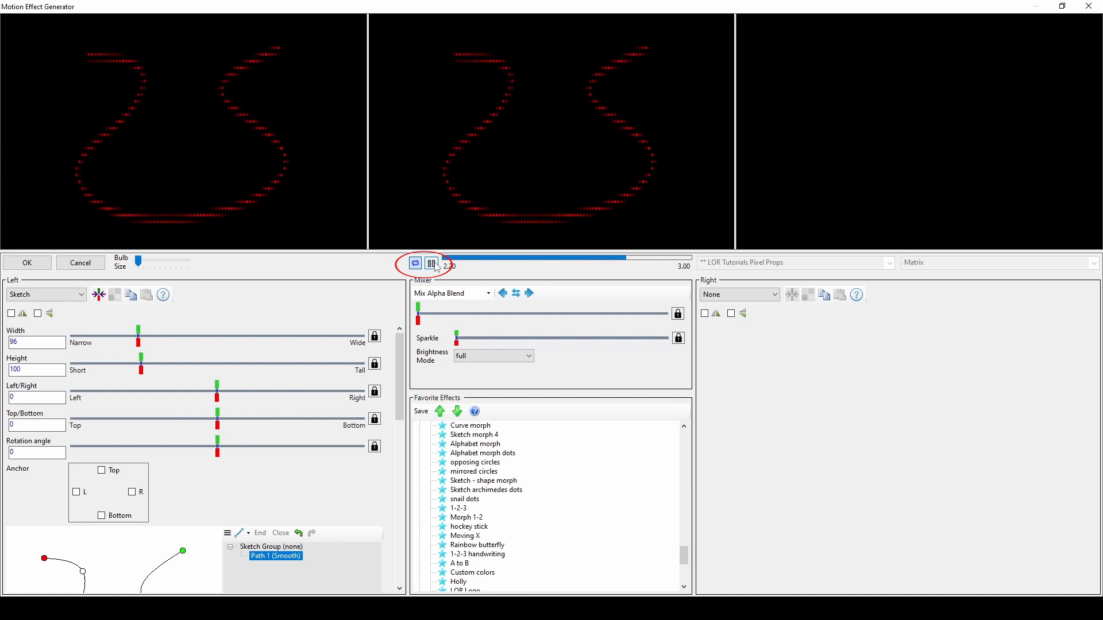
pyautogui.click(431, 262)
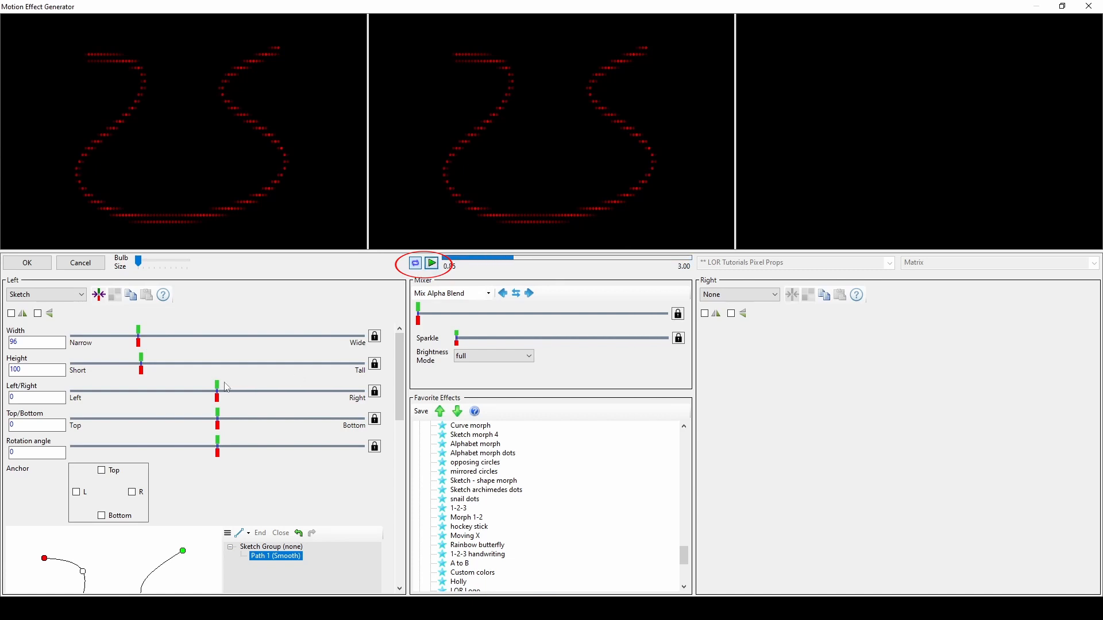
pyautogui.click(431, 261)
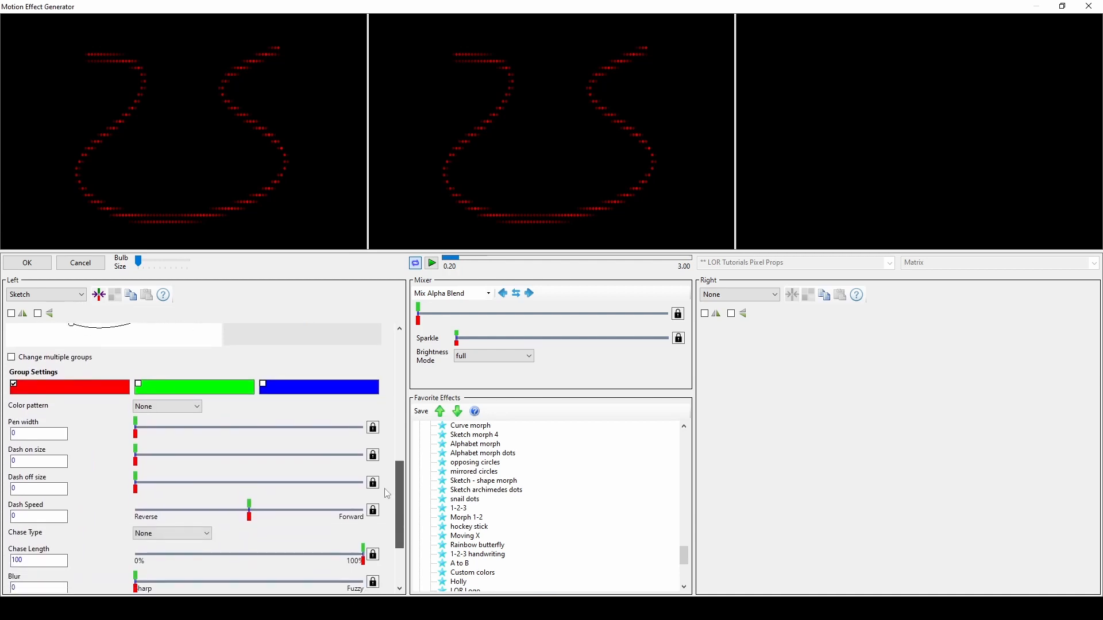
# Set Color pattern to Linear with all three colours, Pen width 6, Dash off size 7 and Blur 2
pyautogui.click(431, 262)
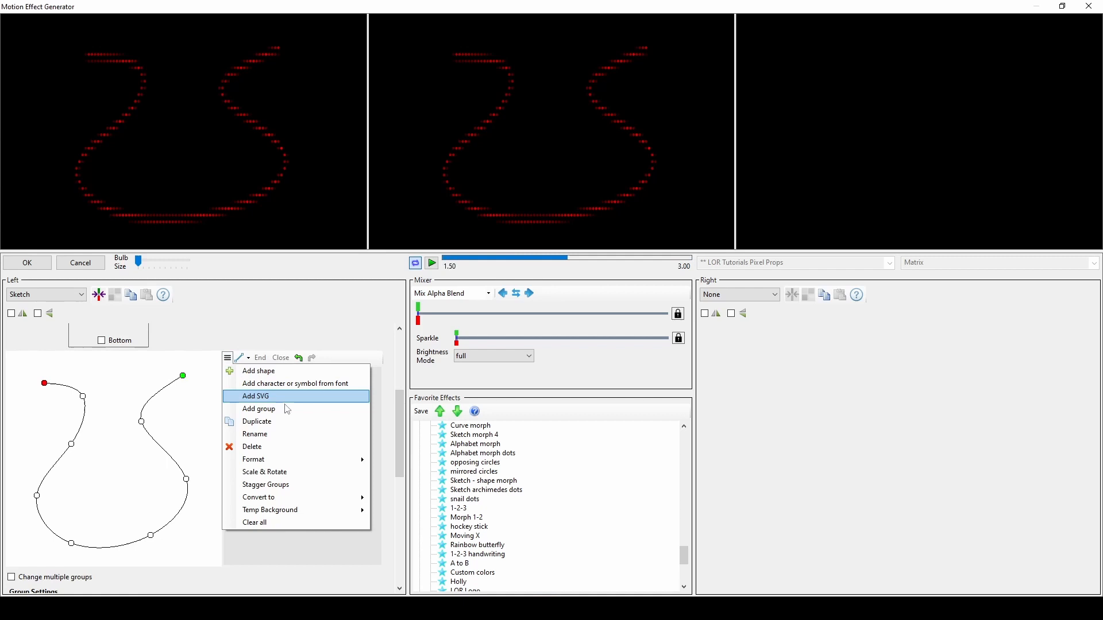
pyautogui.moveTo(299, 415)
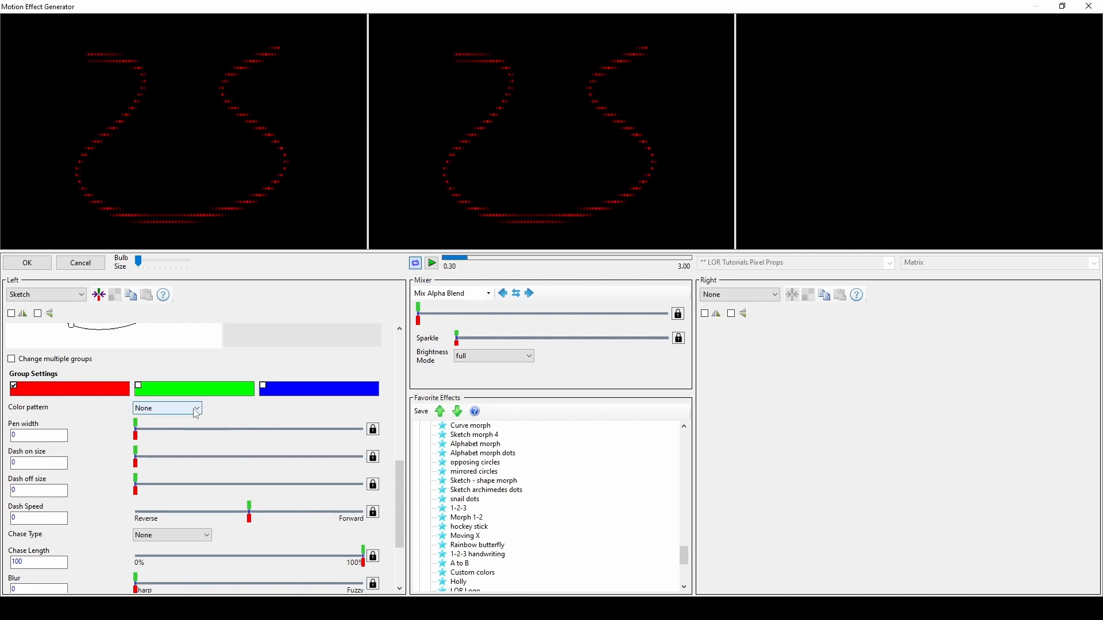
pyautogui.click(197, 408)
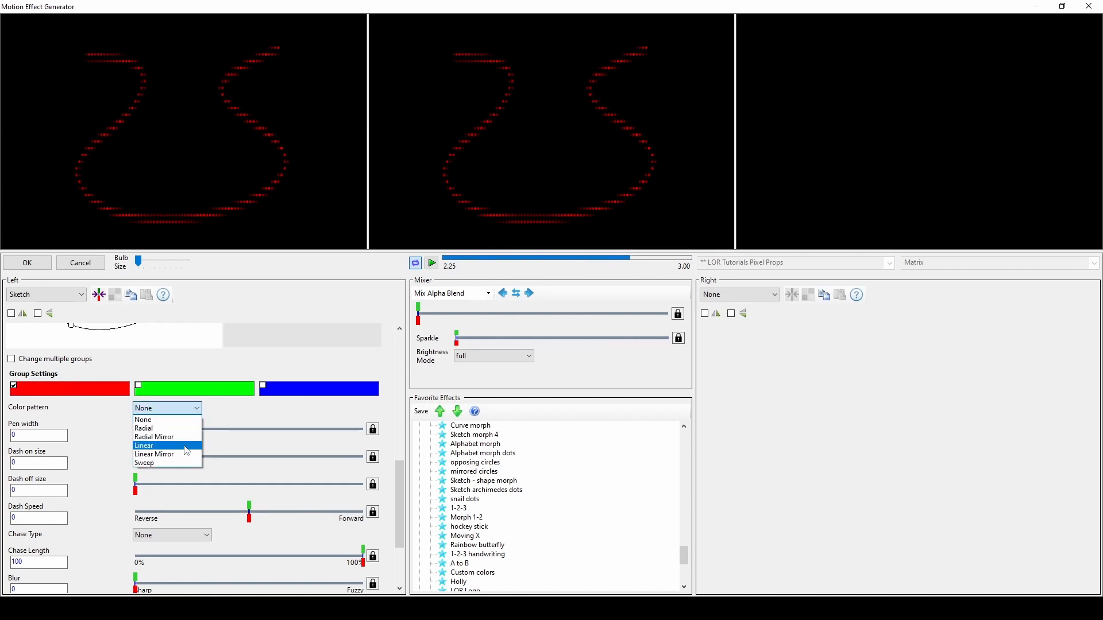
pyautogui.click(145, 446)
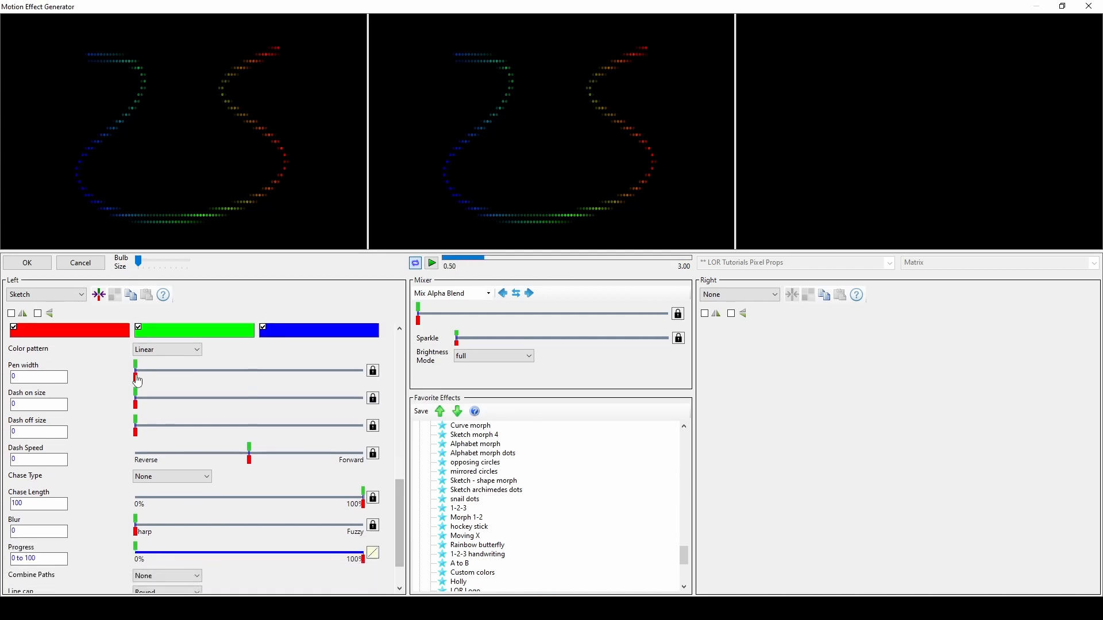
pyautogui.moveTo(136, 366); pyautogui.dragTo(149, 367)
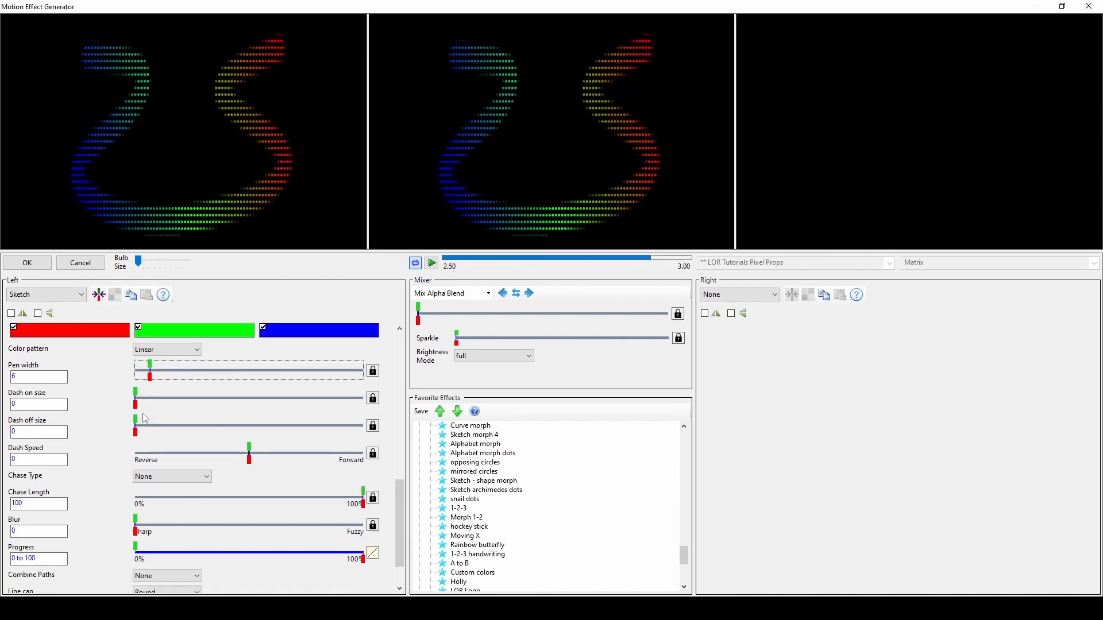
pyautogui.moveTo(136, 425); pyautogui.dragTo(153, 425)
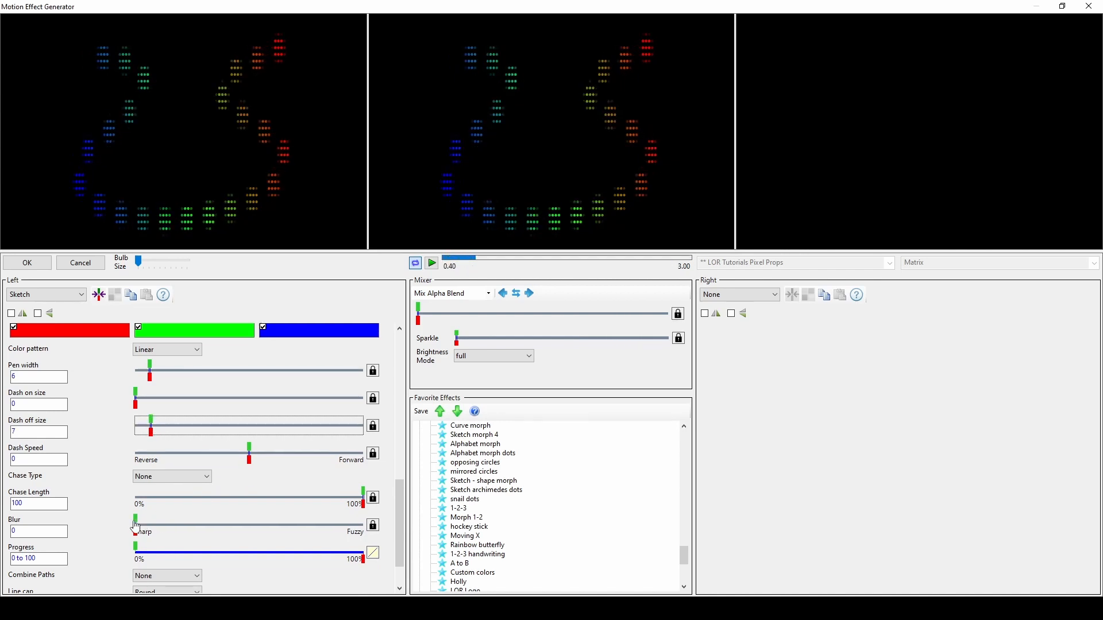
pyautogui.scroll(-3)
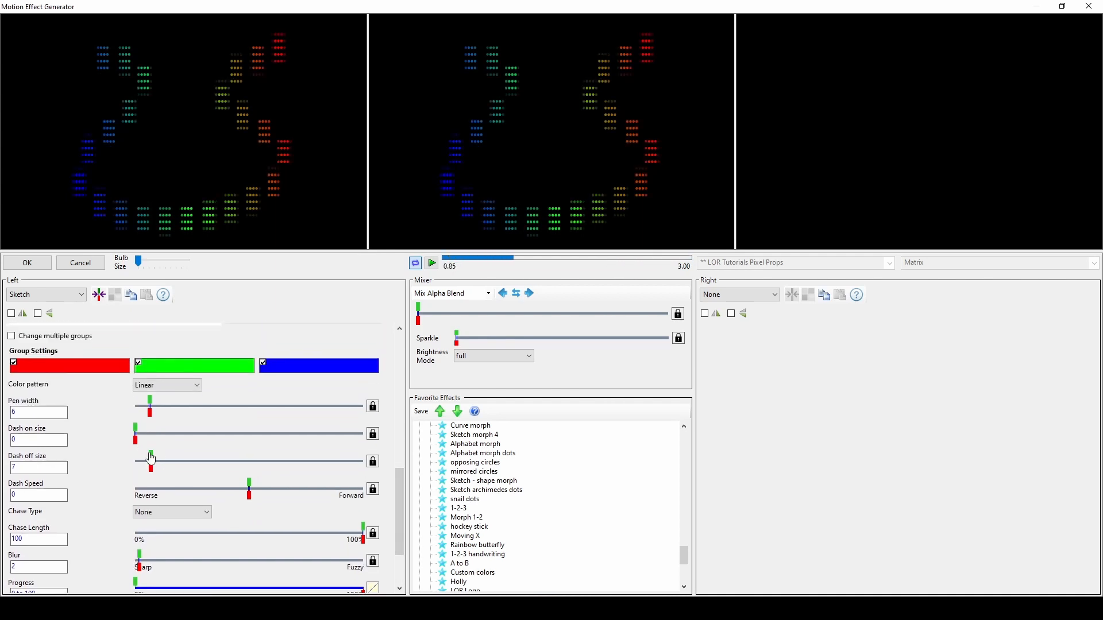
# Remove the dash gaps and set Chase Type to Fill Start to End
pyautogui.moveTo(152, 453); pyautogui.dragTo(136, 461)
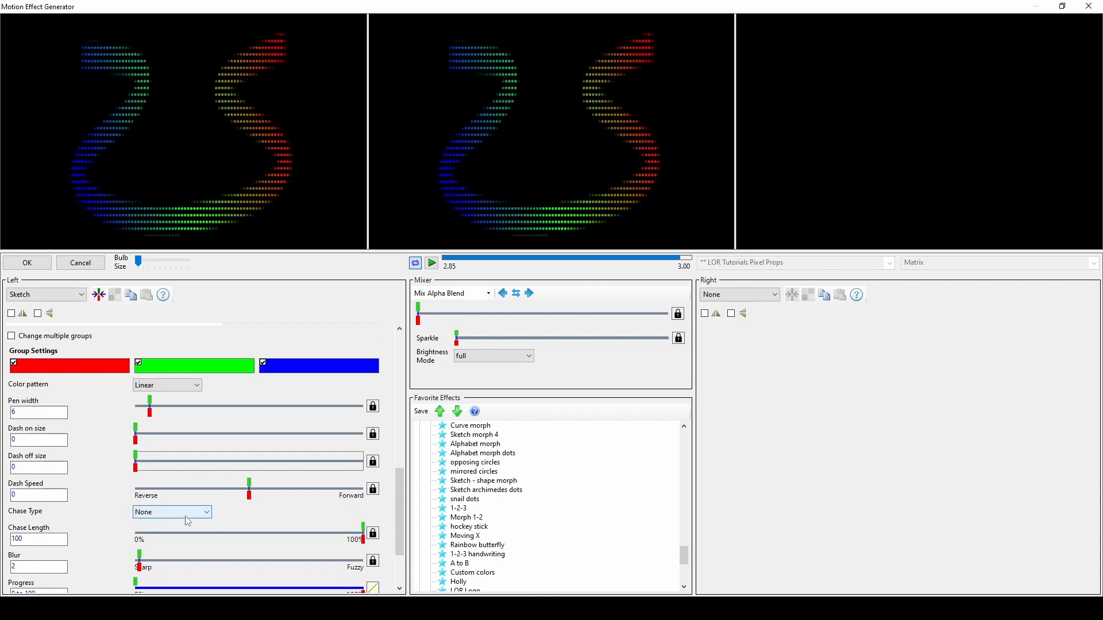
pyautogui.click(171, 511)
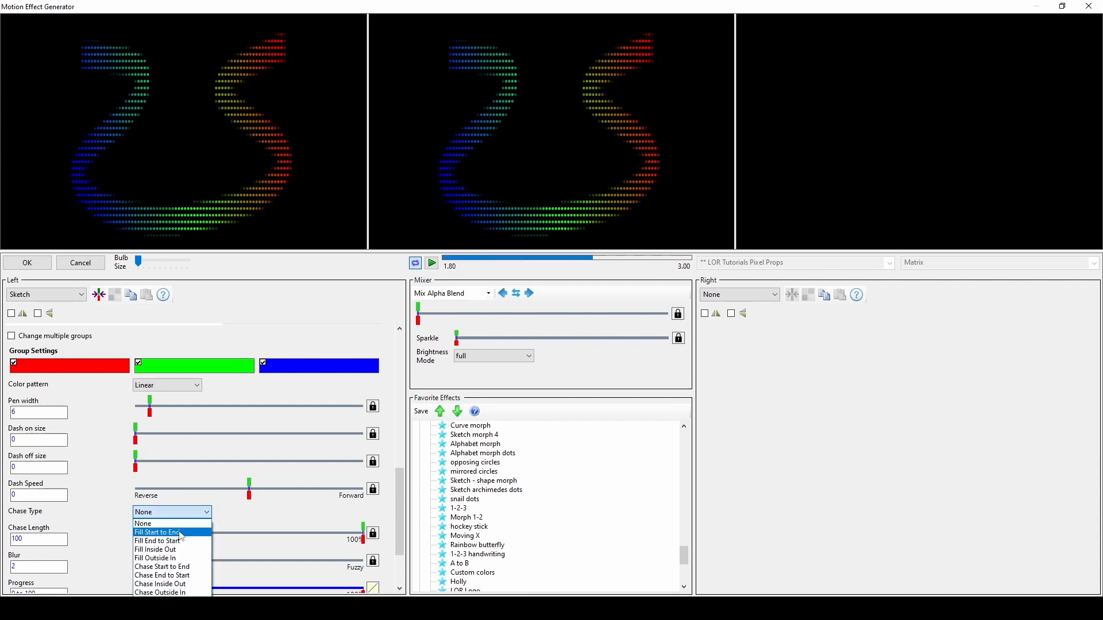
pyautogui.click(157, 532)
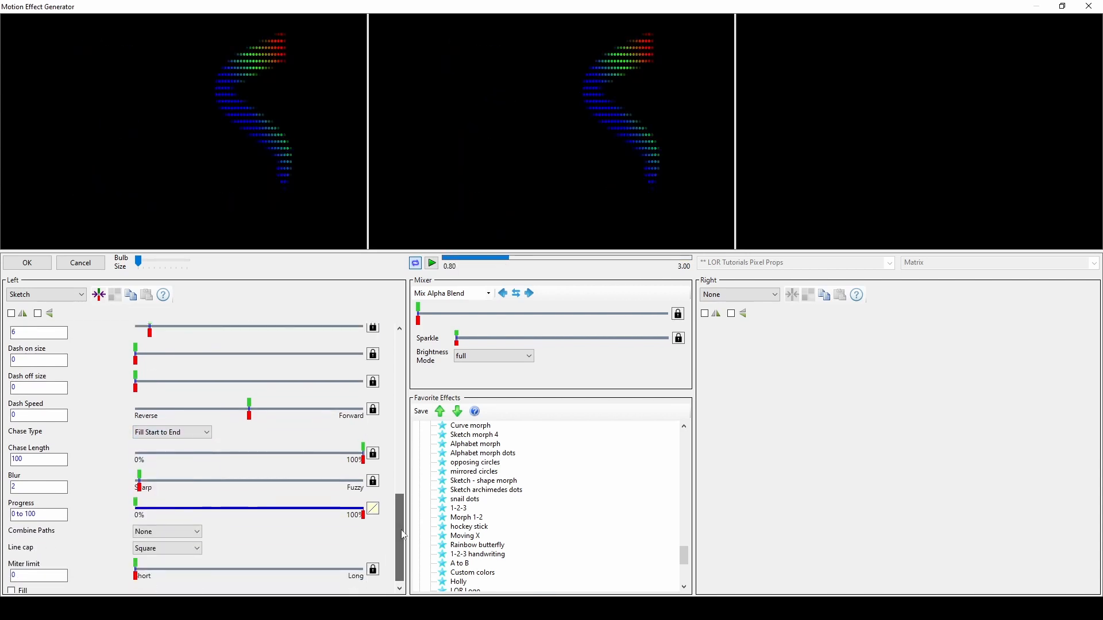
pyautogui.click(171, 431)
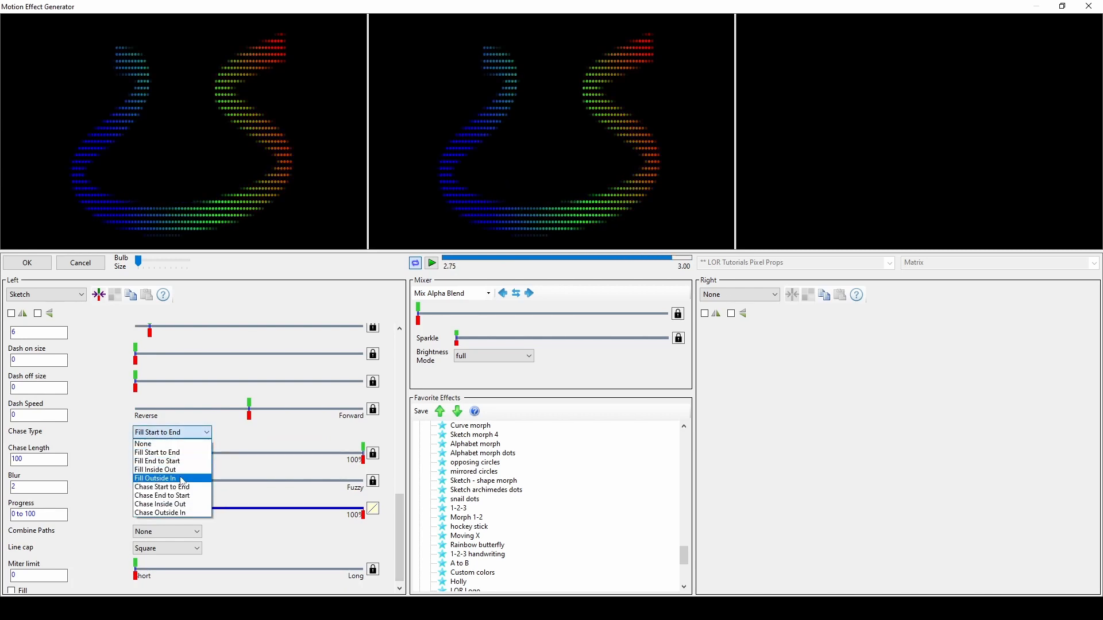
pyautogui.click(153, 478)
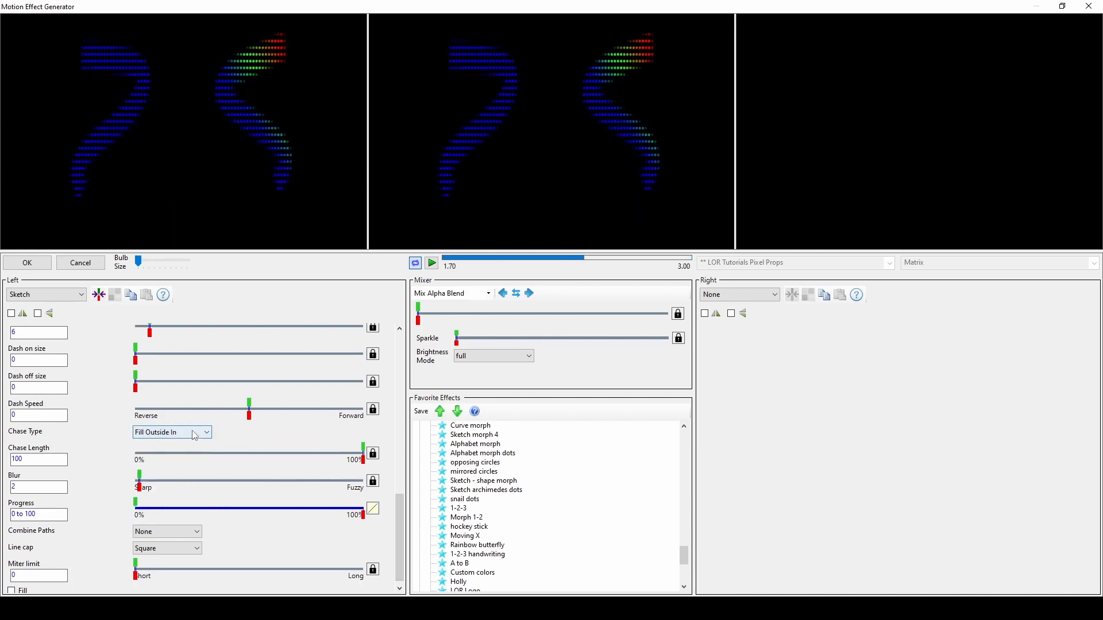
pyautogui.click(199, 431)
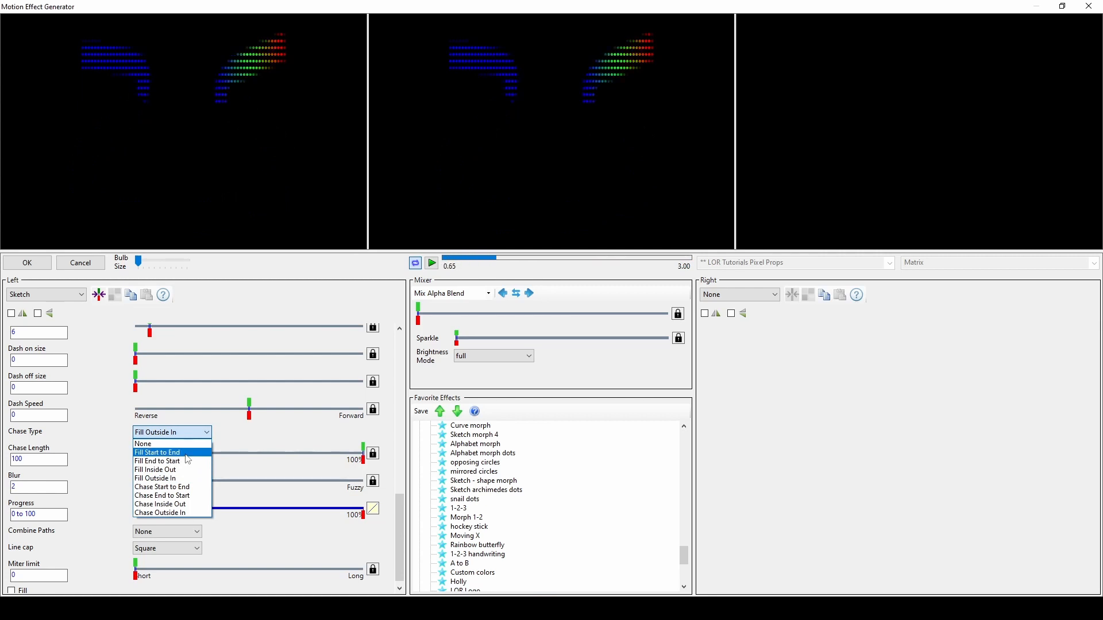
pyautogui.click(158, 453)
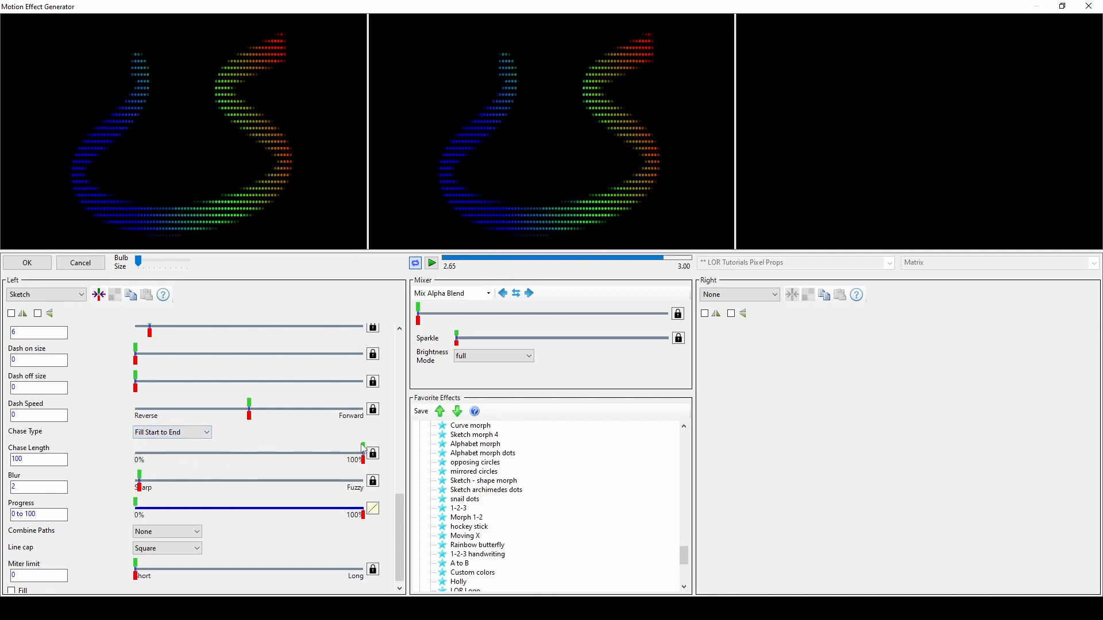
# Try half and quarter Chase Length, restore it to 100%, then try ramp-up-down and constant progress transitions
pyautogui.moveTo(362, 452); pyautogui.dragTo(248, 452)
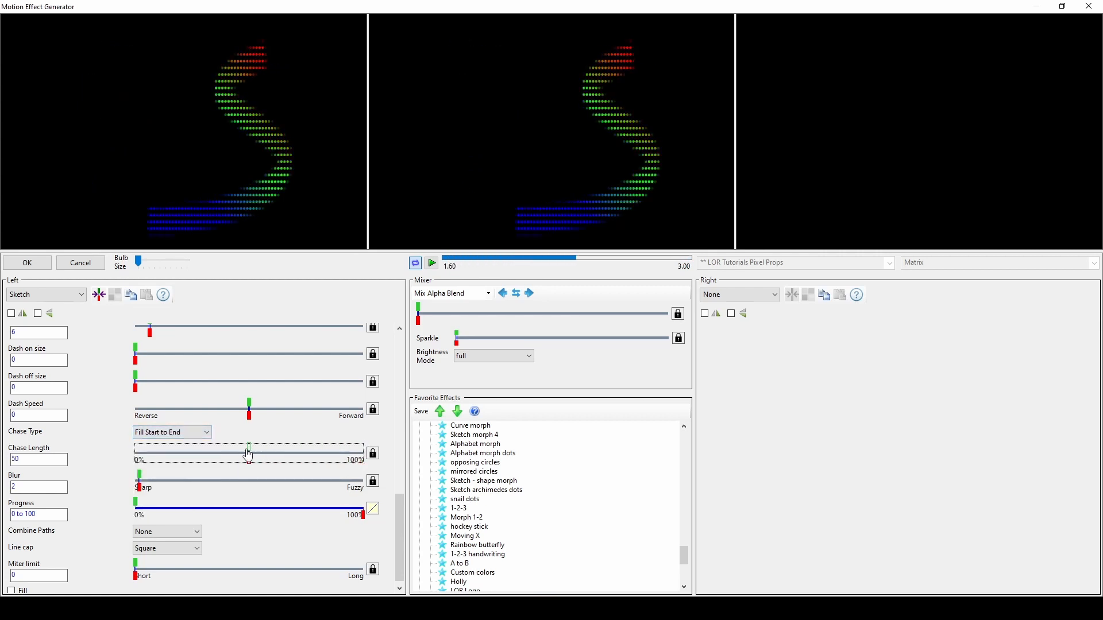
pyautogui.moveTo(249, 447); pyautogui.dragTo(188, 446)
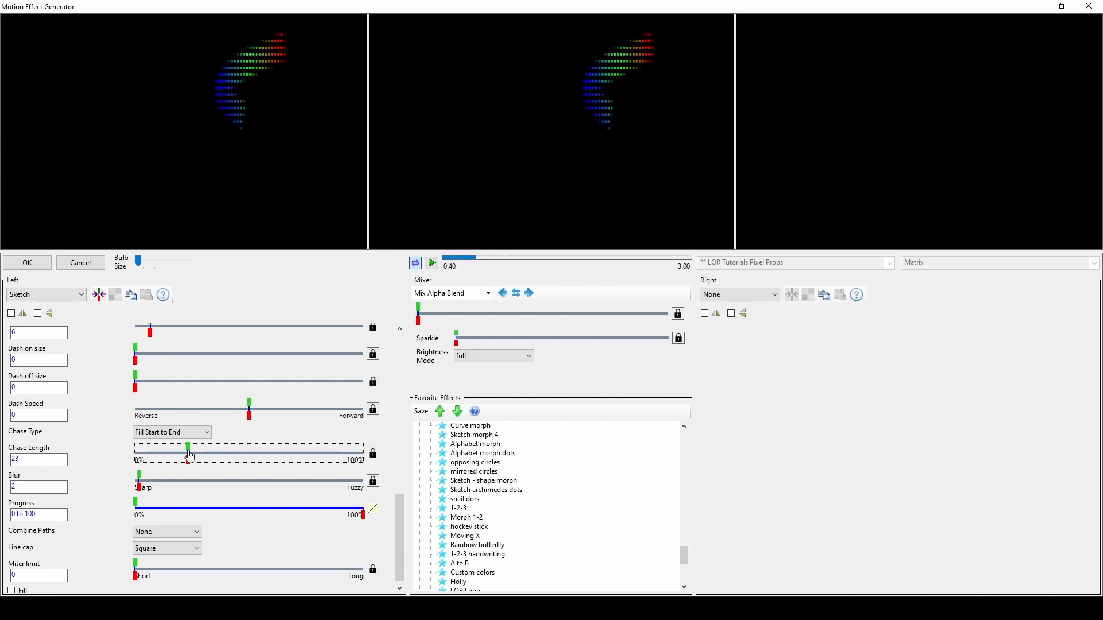
pyautogui.moveTo(187, 448); pyautogui.dragTo(362, 448)
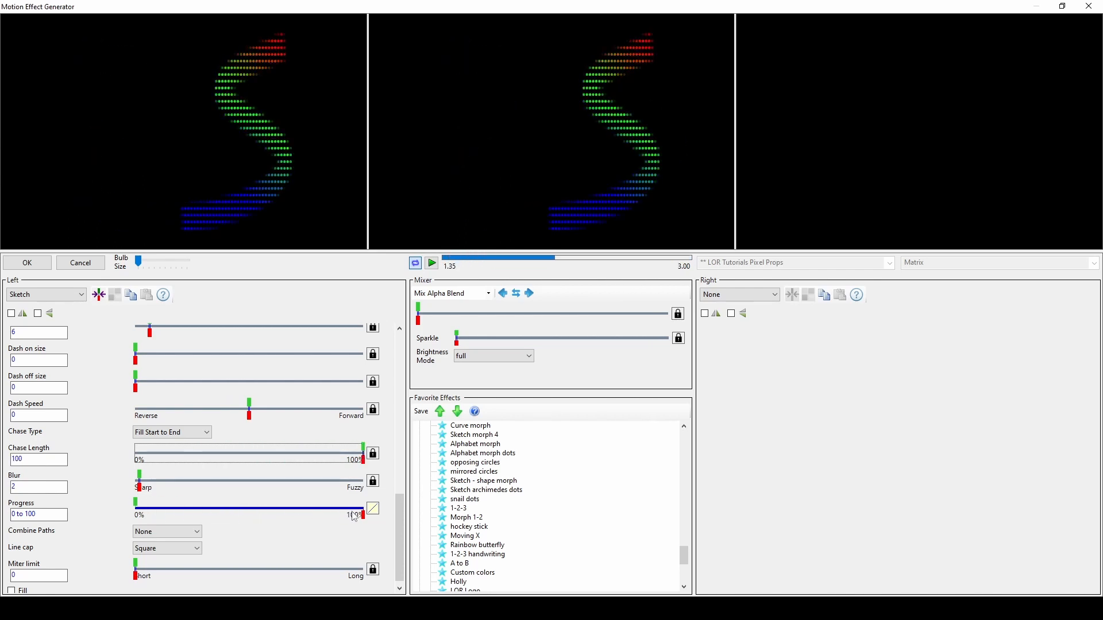
pyautogui.click(372, 509)
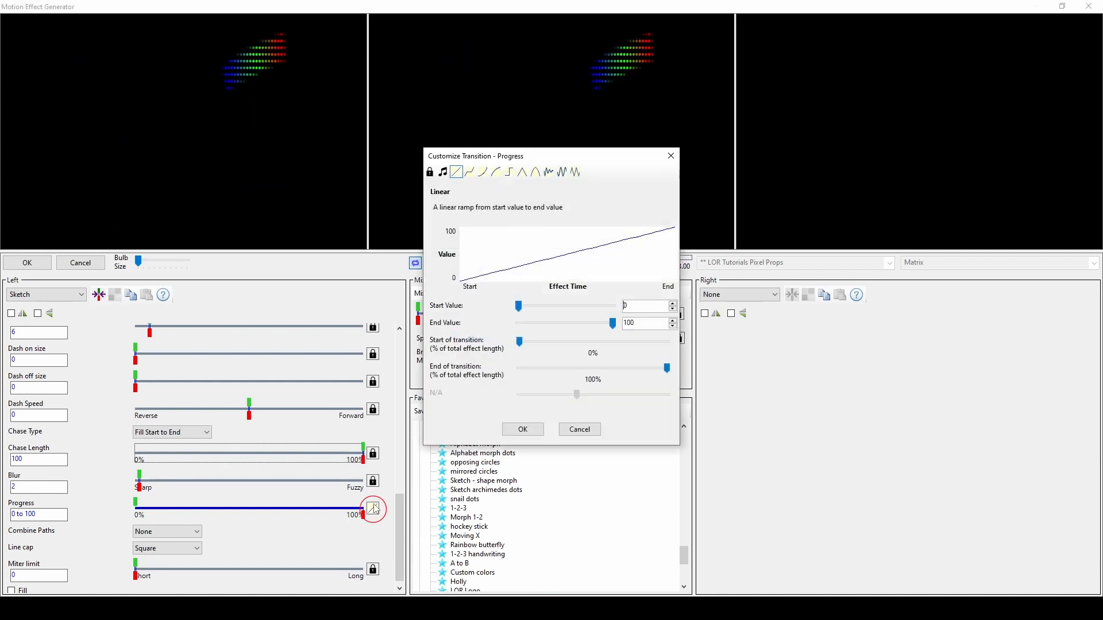
pyautogui.click(523, 171)
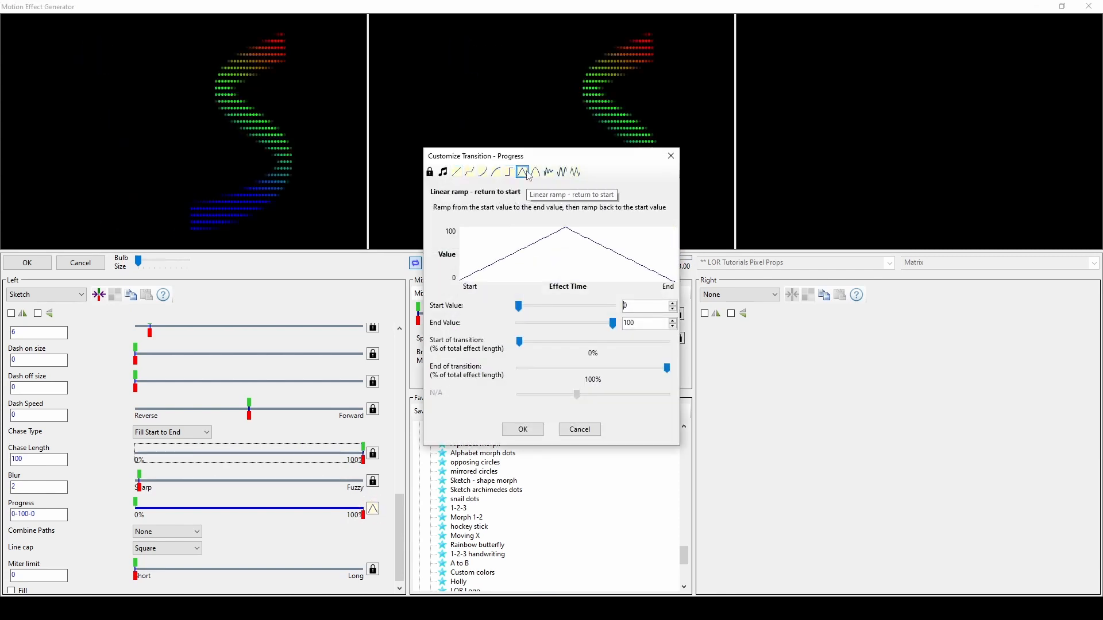
pyautogui.click(429, 171)
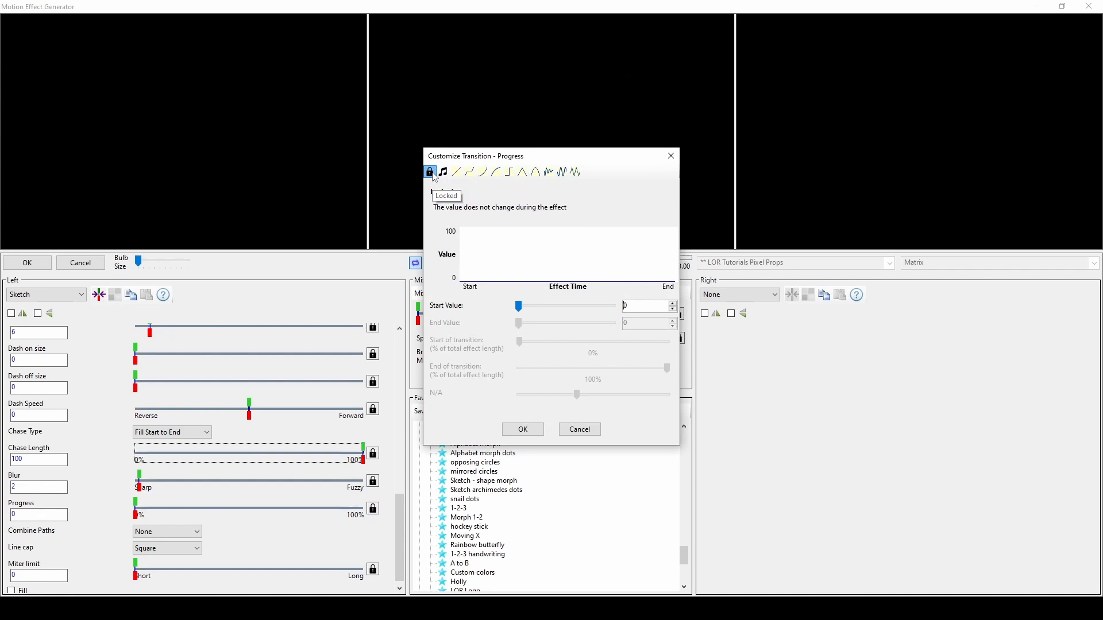
pyautogui.moveTo(429, 171)
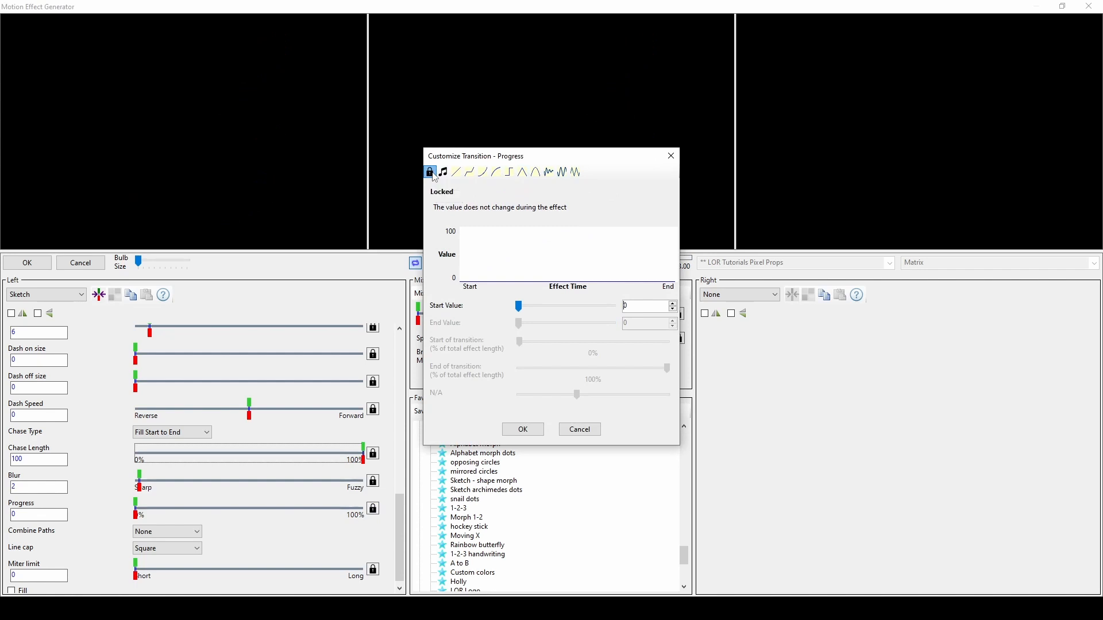
pyautogui.moveTo(456, 171)
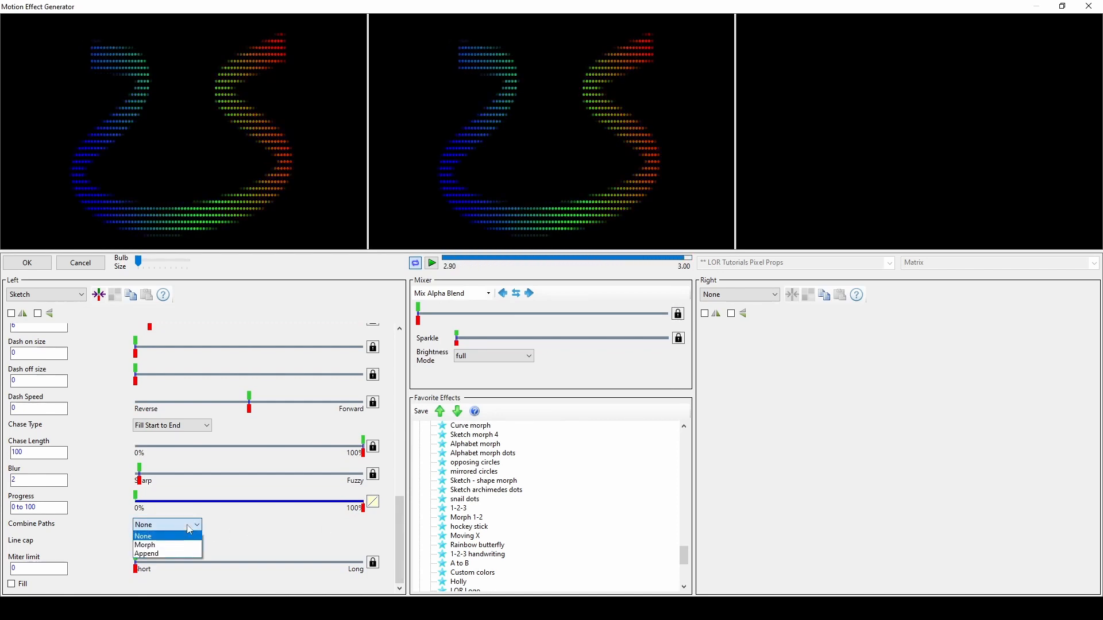
# Set Combine Paths to Append, then load the 1-2-3 handwriting and hockey stick favourite effects
pyautogui.click(145, 544)
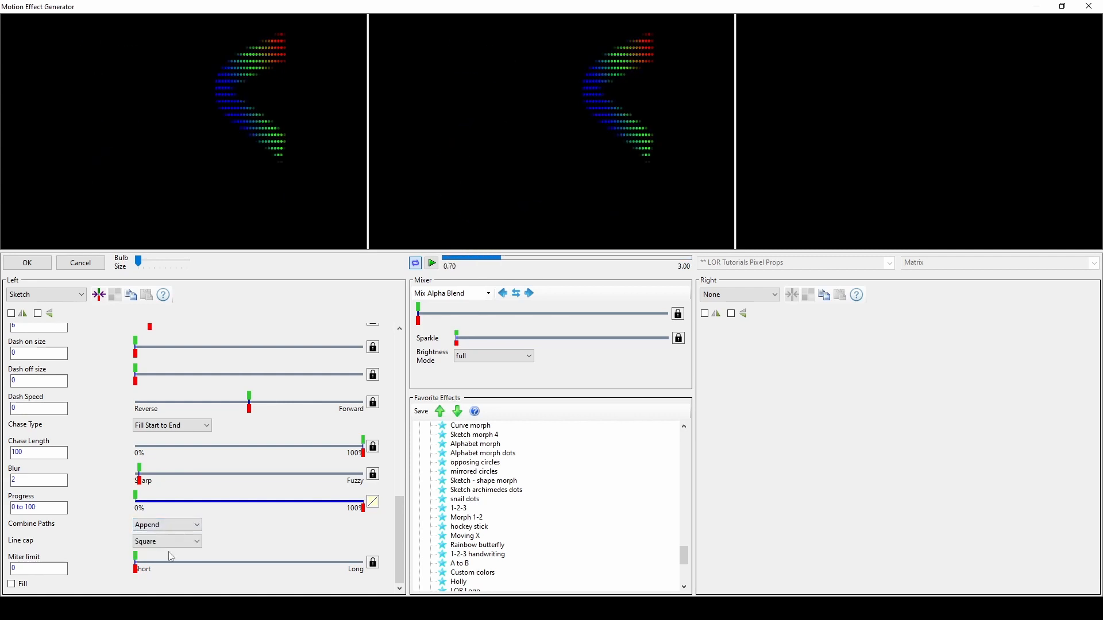
pyautogui.click(431, 262)
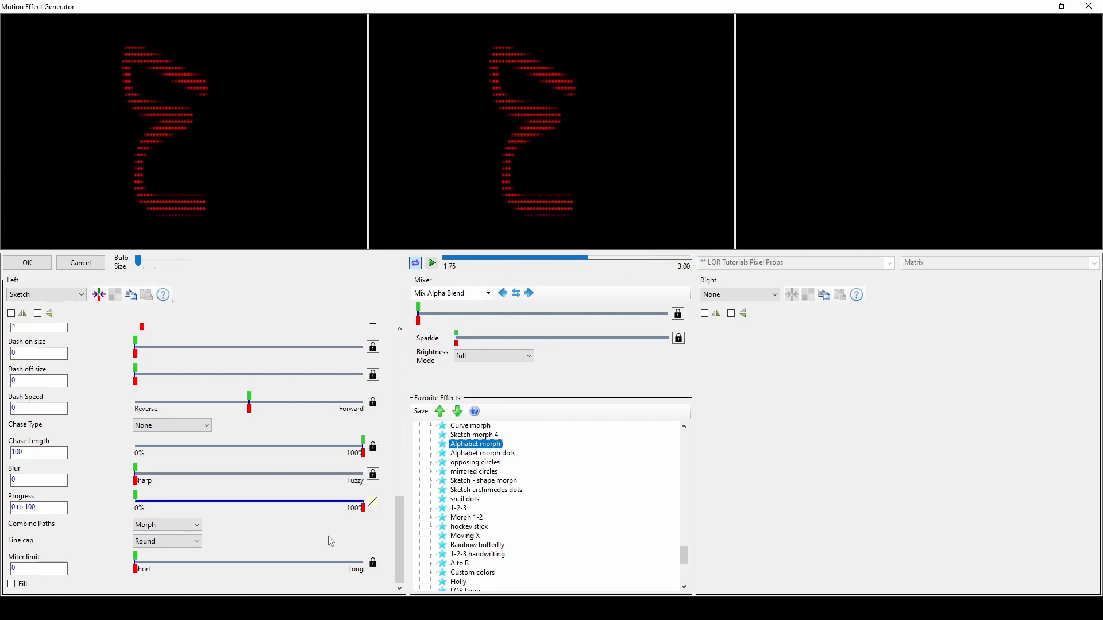
pyautogui.click(476, 554)
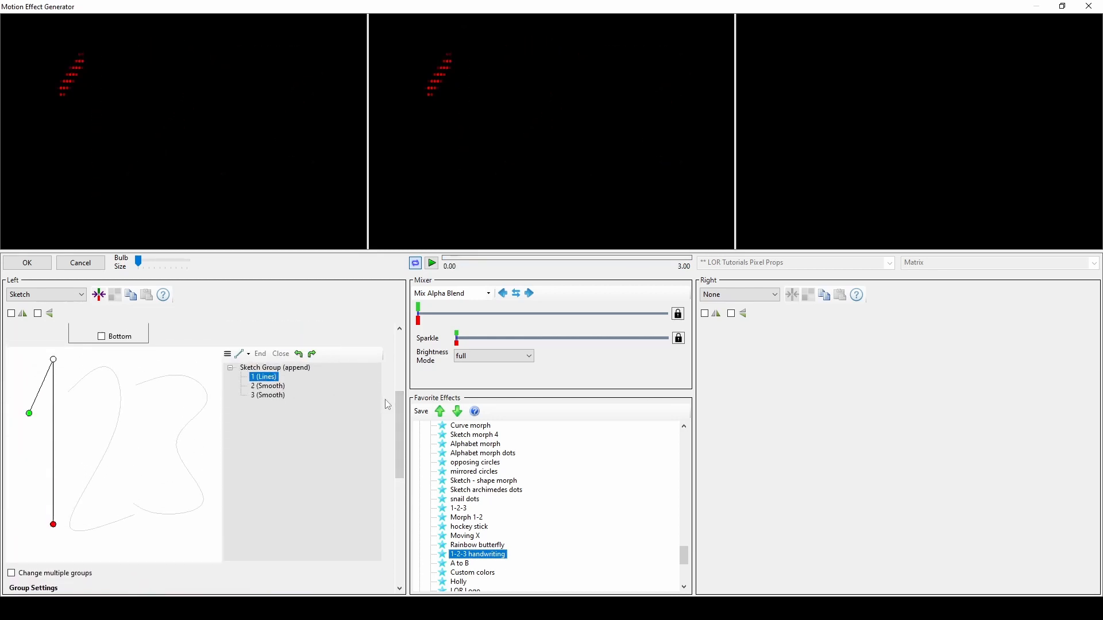
pyautogui.click(431, 262)
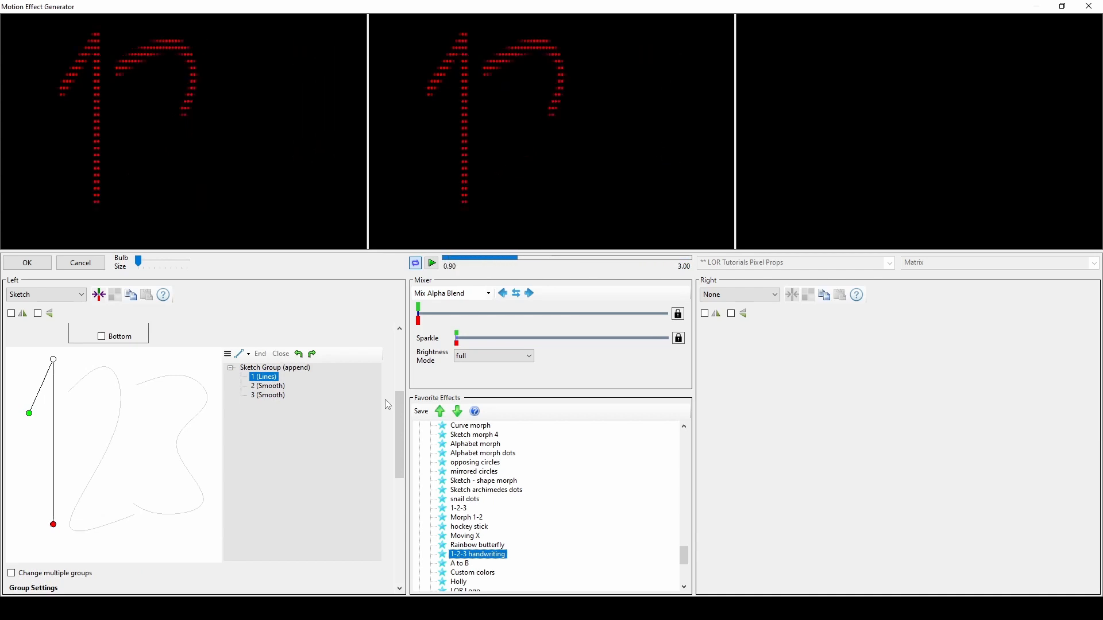
pyautogui.click(469, 526)
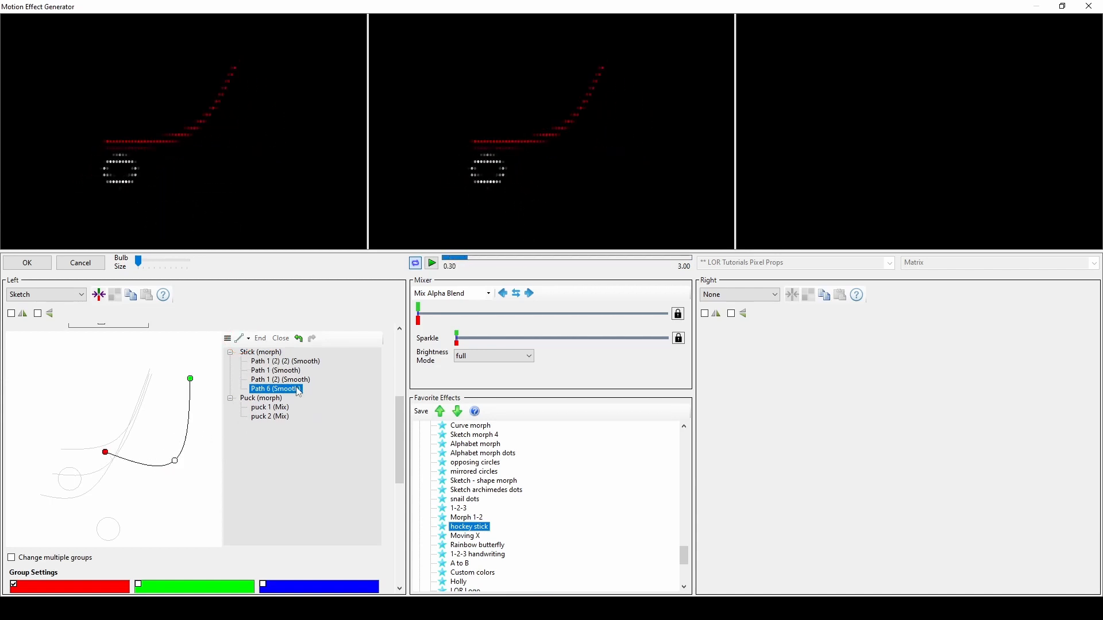
# Select the stick's Path 1 smooth path and review the path drawing styles
pyautogui.rightClick(274, 388)
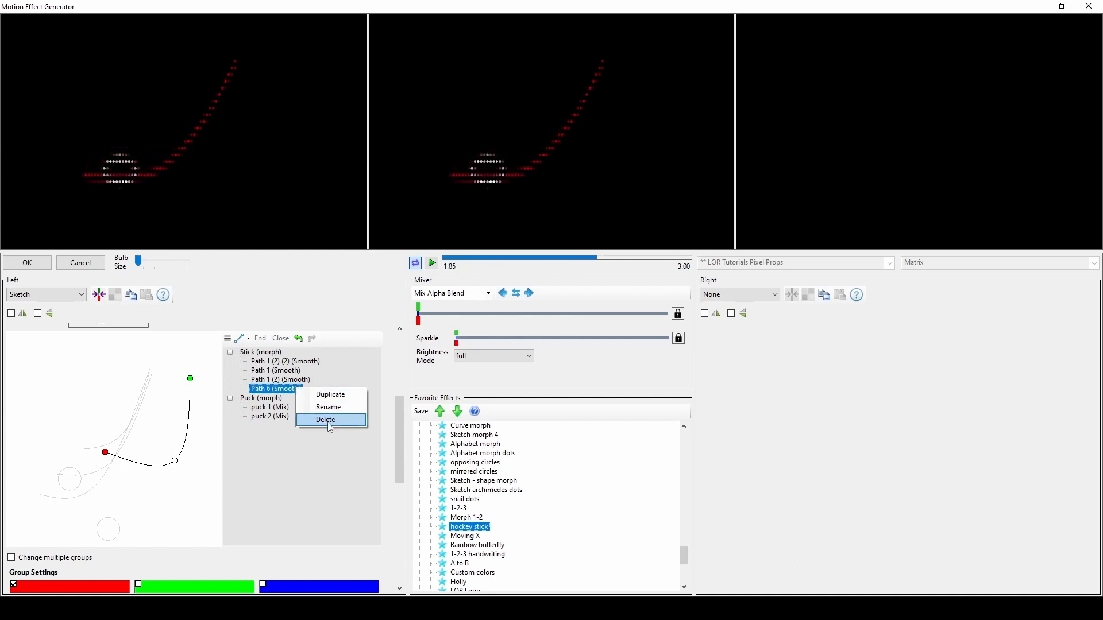
pyautogui.click(324, 419)
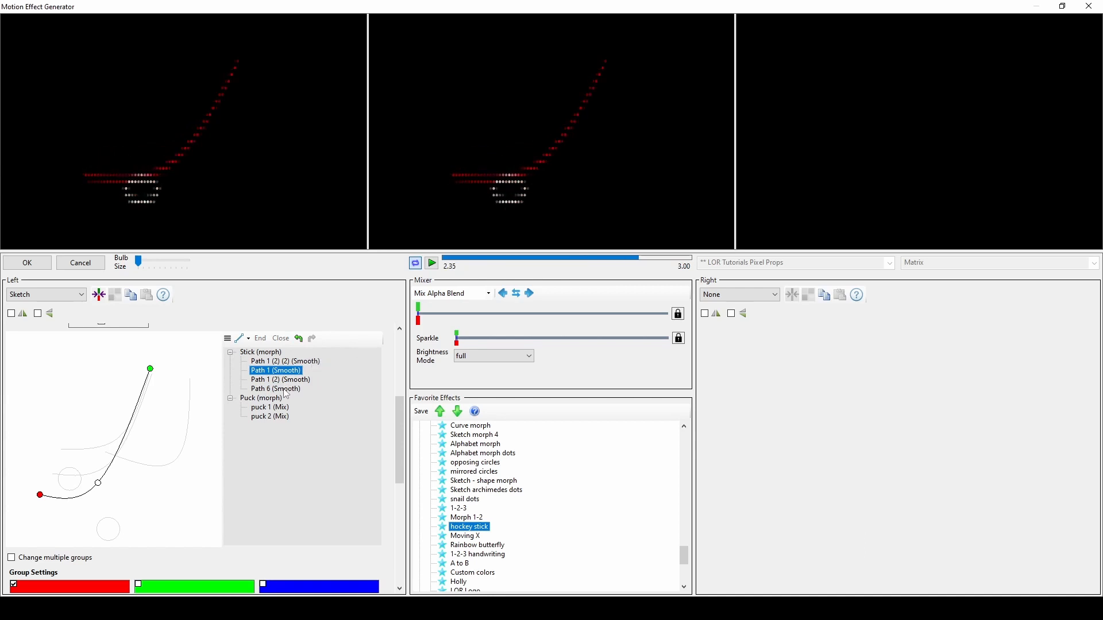
pyautogui.click(226, 337)
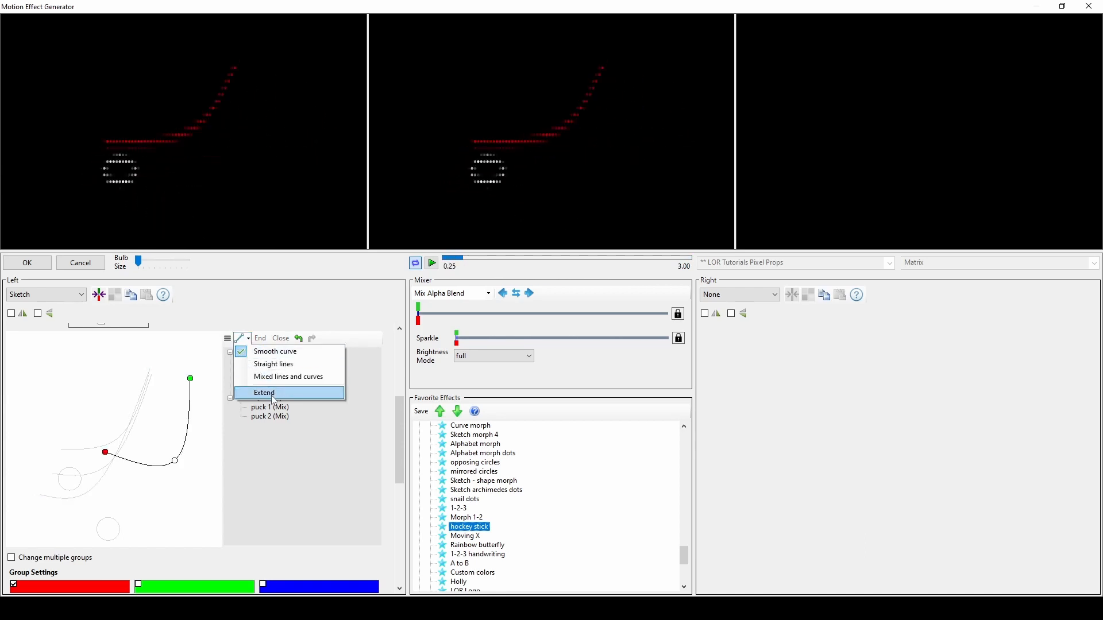
pyautogui.click(430, 262)
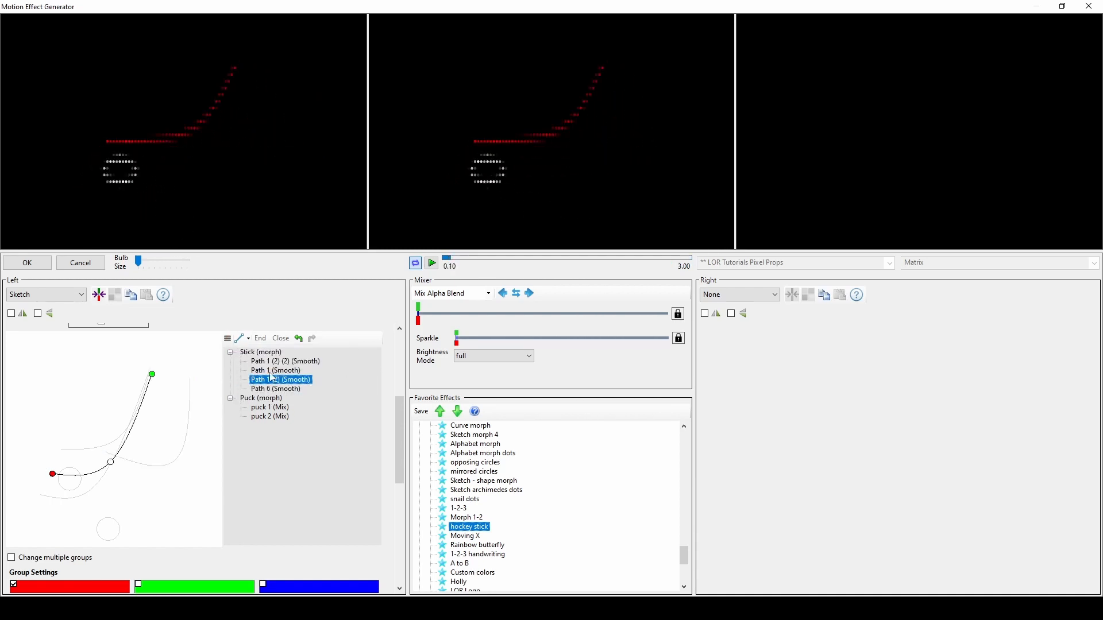
# Bring up the shape menu's Format options for the hockey stick path groups
pyautogui.click(227, 338)
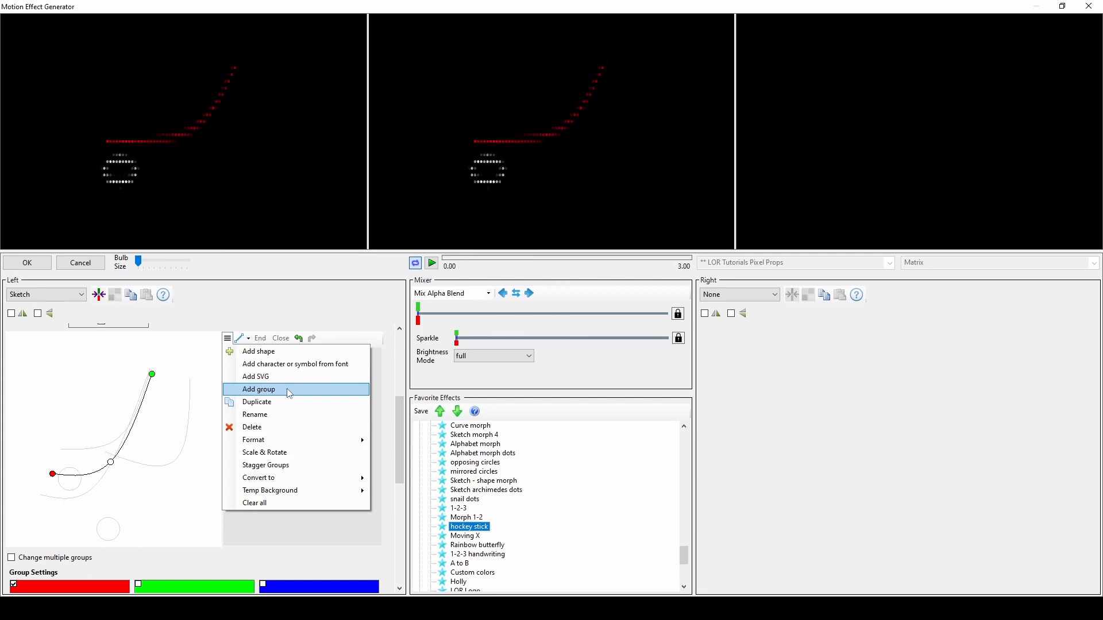
pyautogui.moveTo(282, 440)
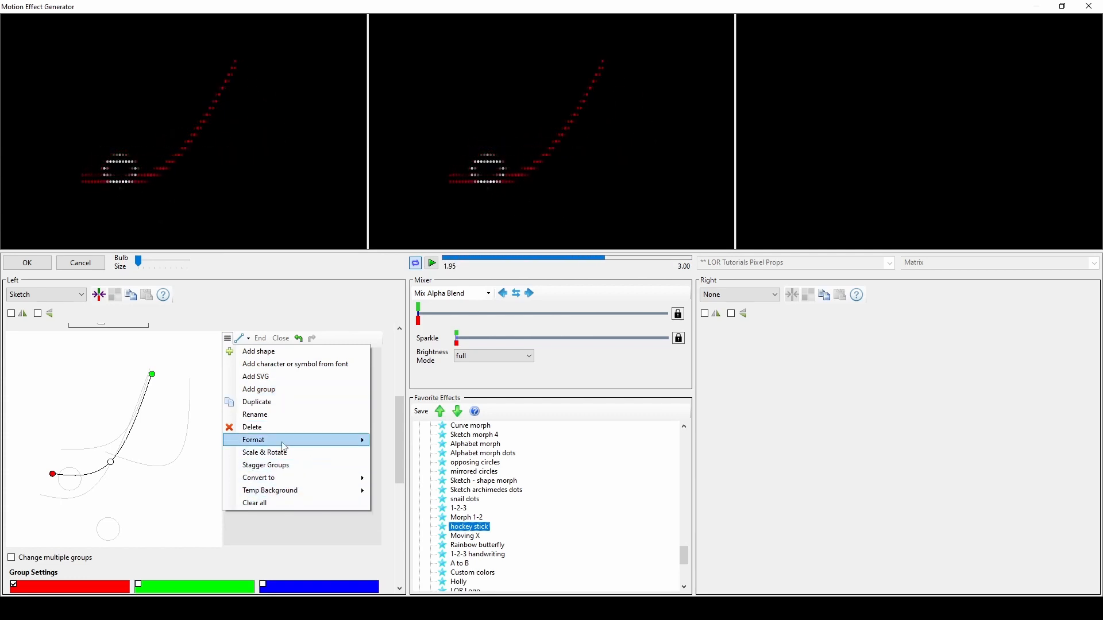
pyautogui.click(253, 440)
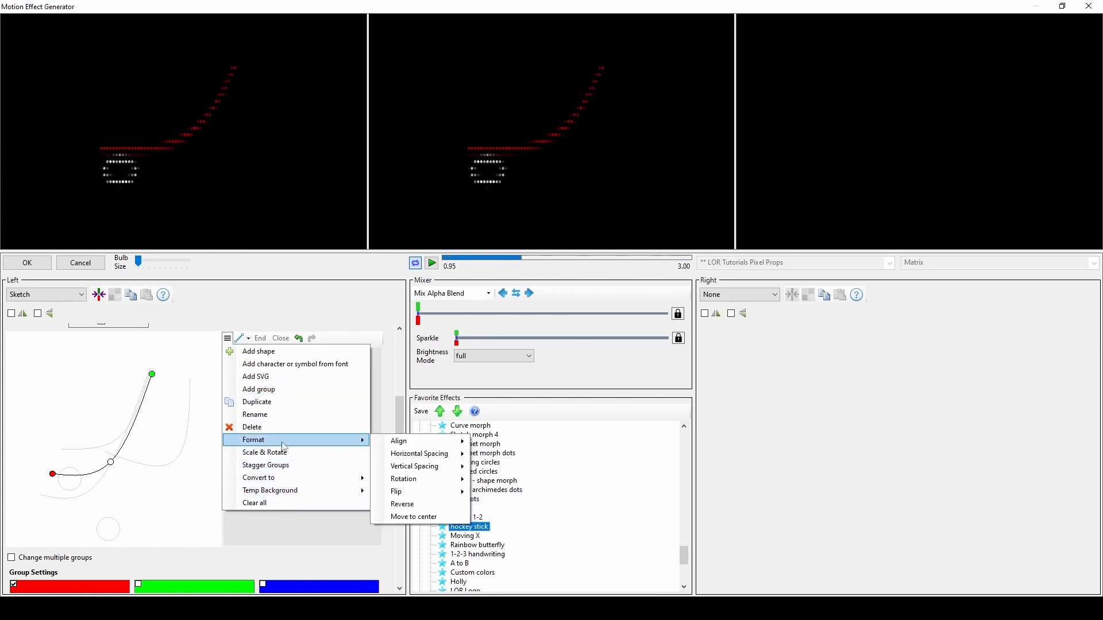
pyautogui.click(430, 261)
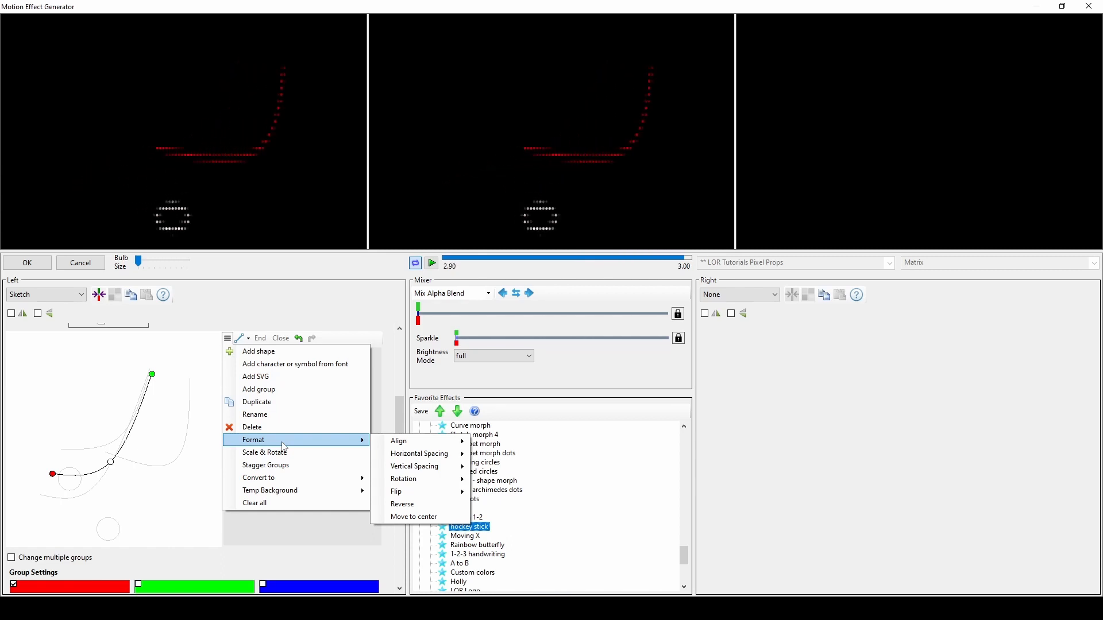